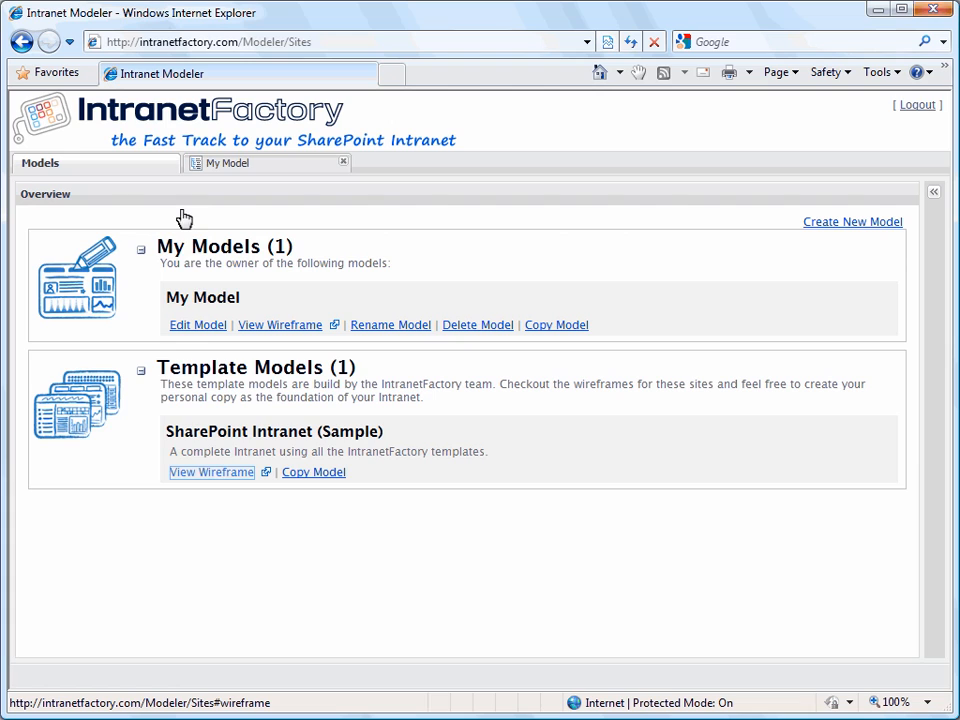
mouse_move(212, 472)
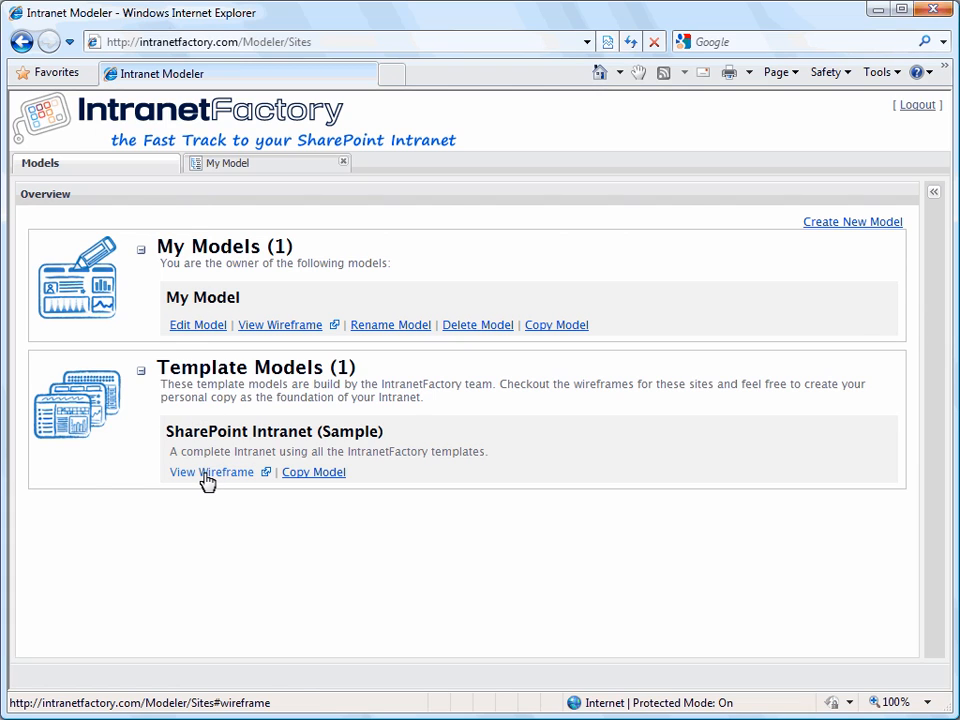
View the SharePoint Intranet (Sample) wireframe and review its Home page down to Links & Bookmarks and Corporate Calendar.
click(212, 472)
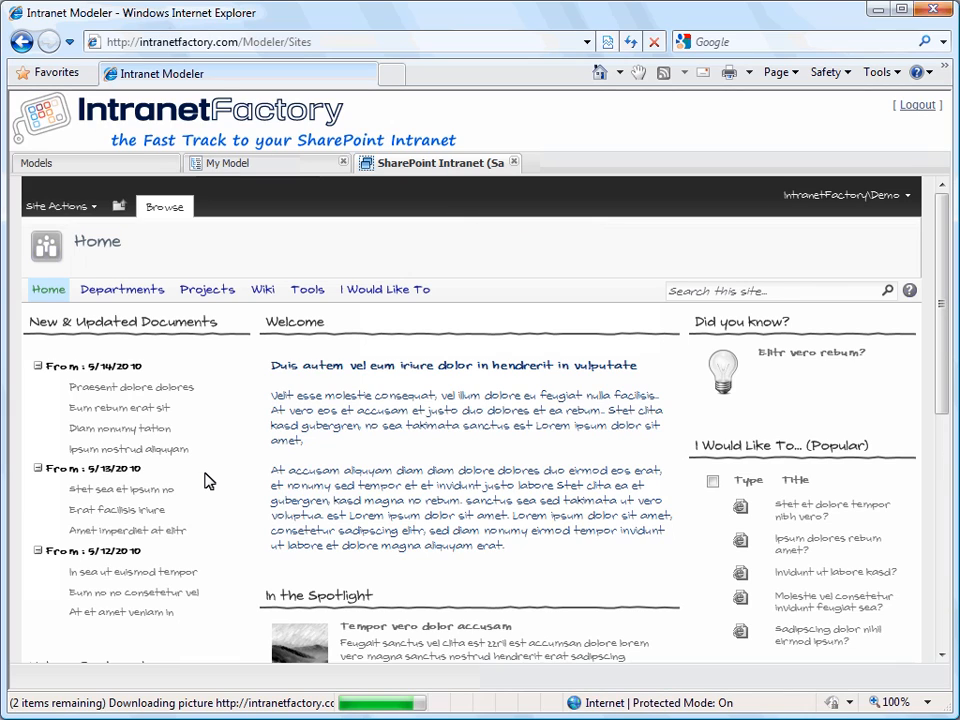
scroll(down, 3)
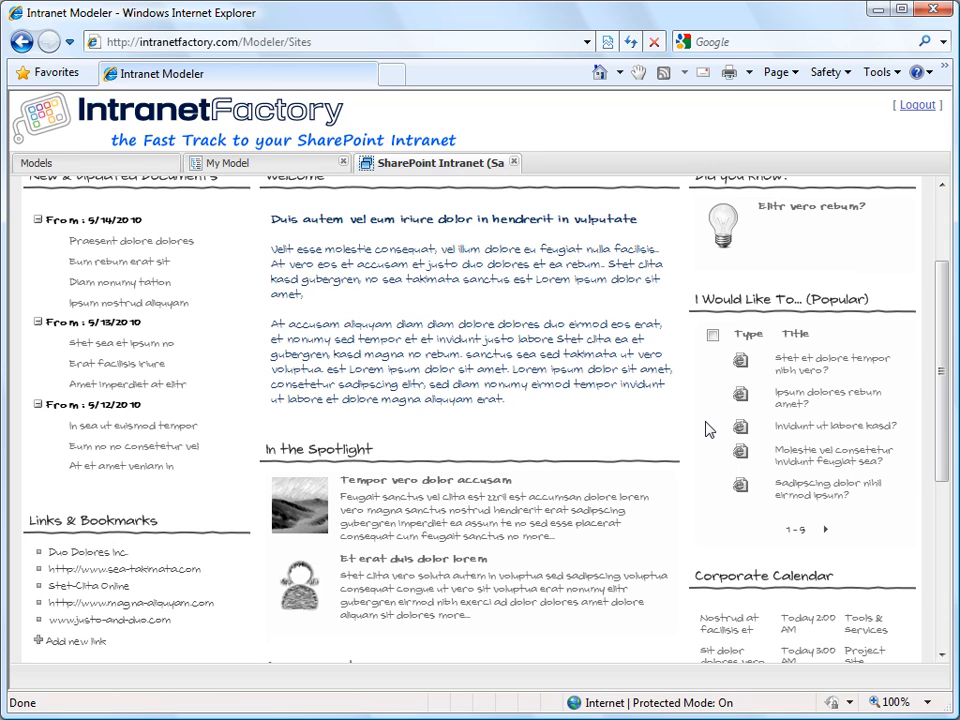
scroll(down, 3)
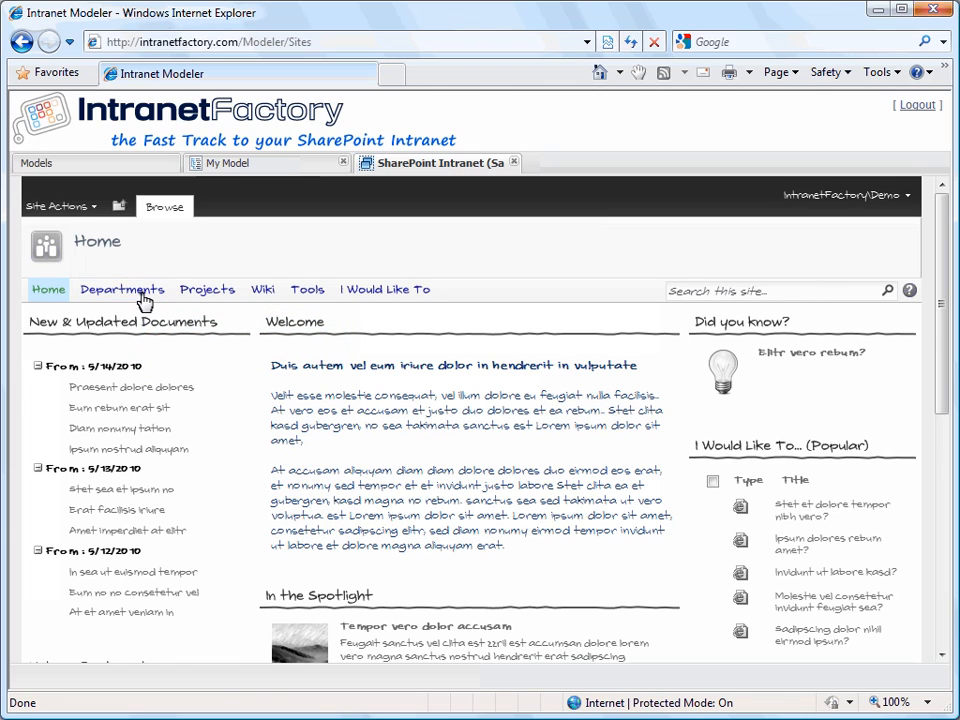
Go to the wireframe's Departments page listing HR, IT Department, Sales and Marketing.
click(120, 288)
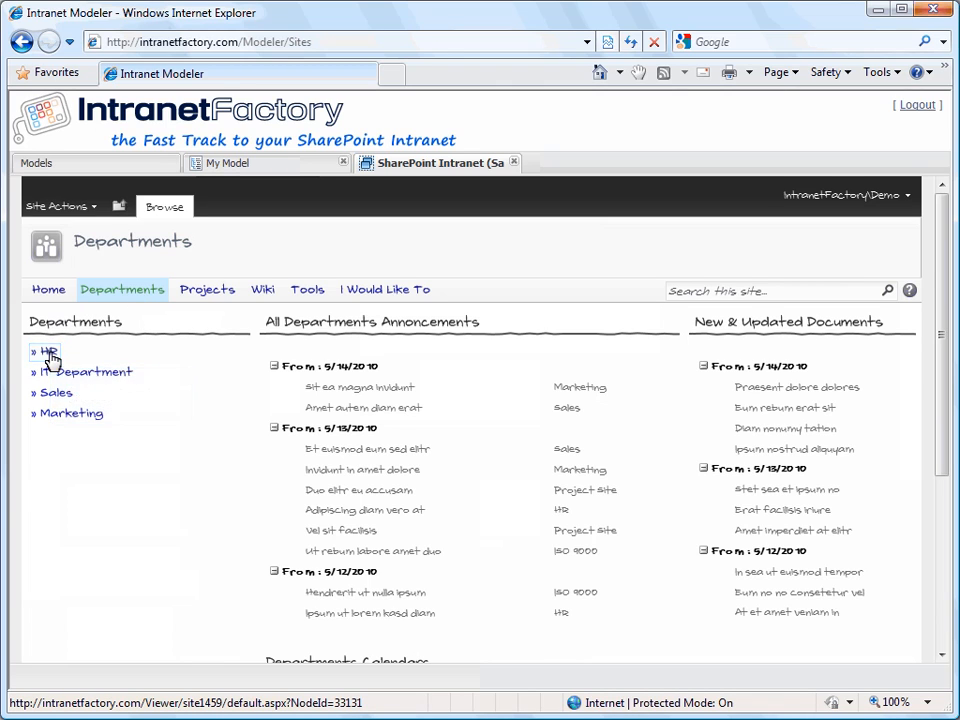
click(44, 352)
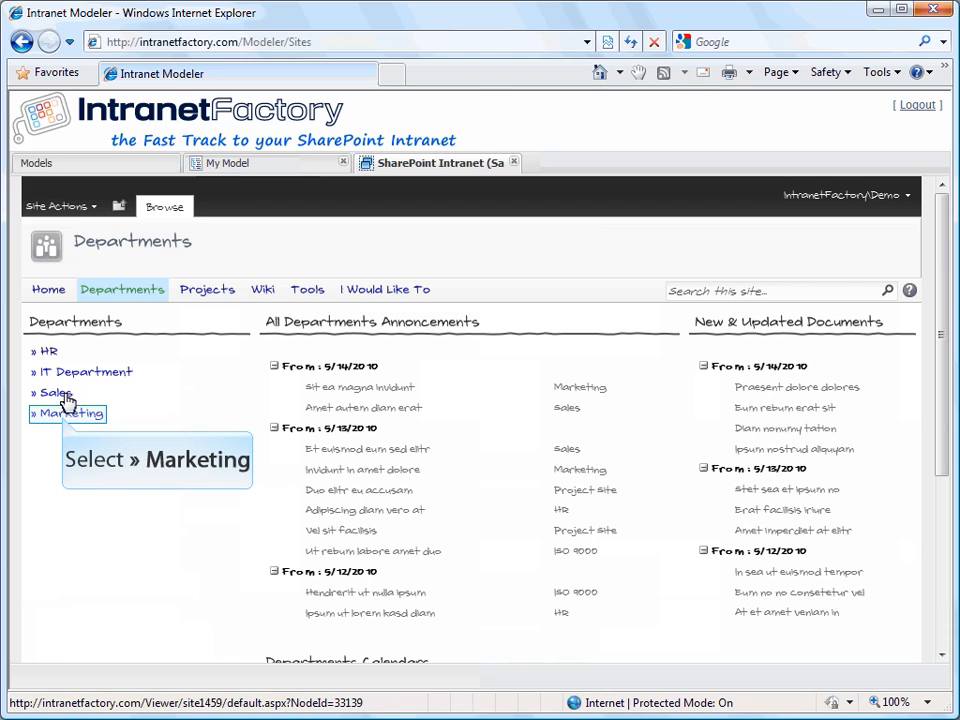
Show the Marketing department page with its Blog, Contacts and Policies links.
click(70, 412)
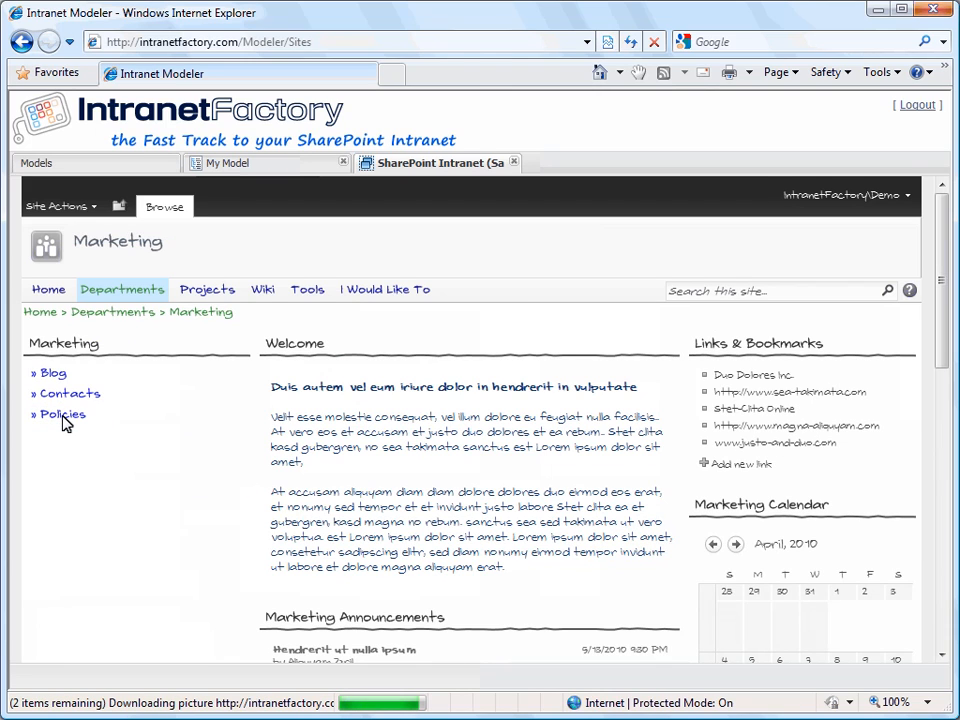
mouse_move(260, 468)
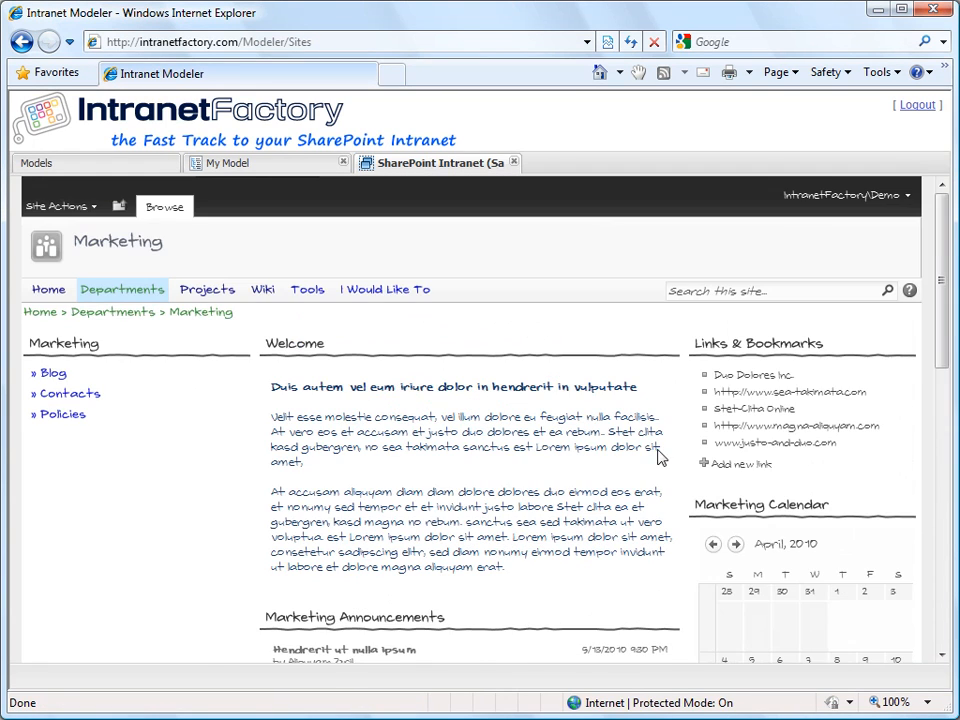
mouse_move(264, 472)
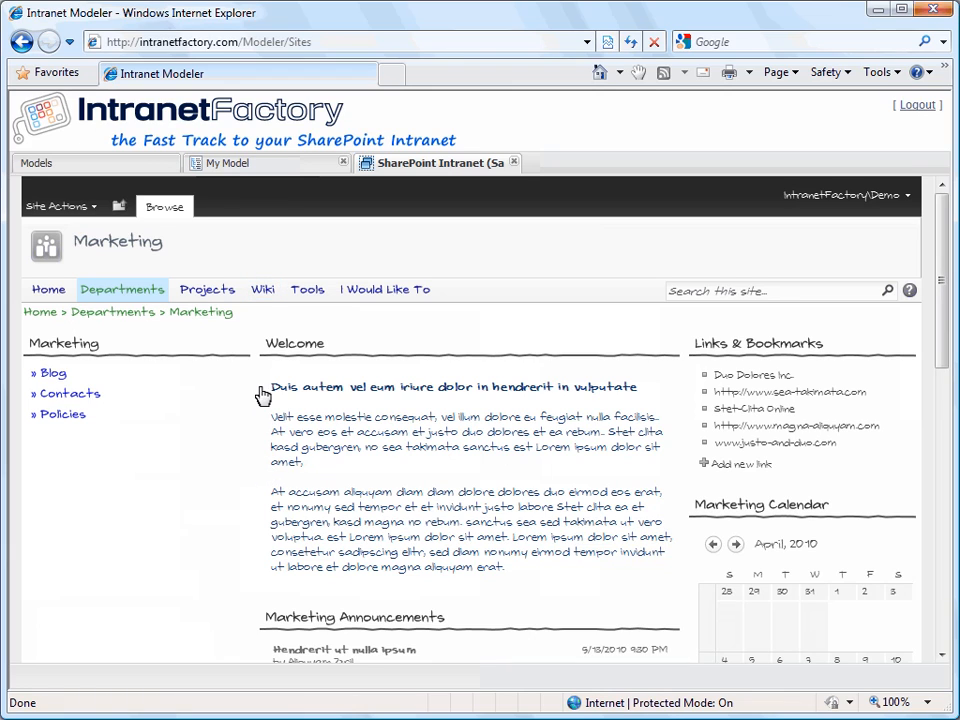
Review the wireframe's Wiki page, then go to the I Would Like To page.
click(262, 288)
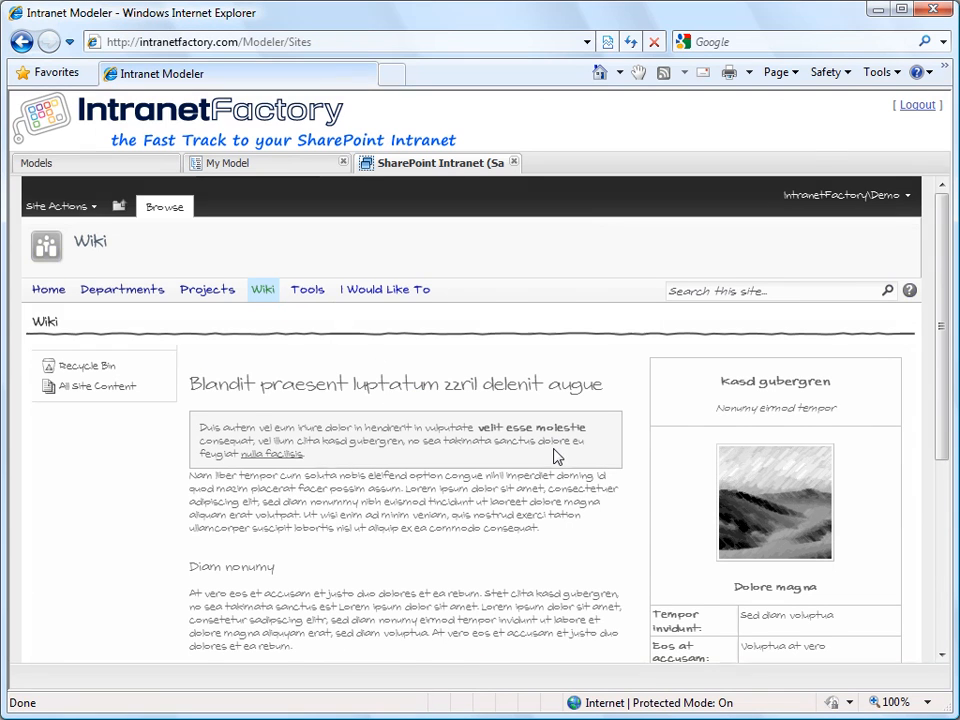
scroll(down, 3)
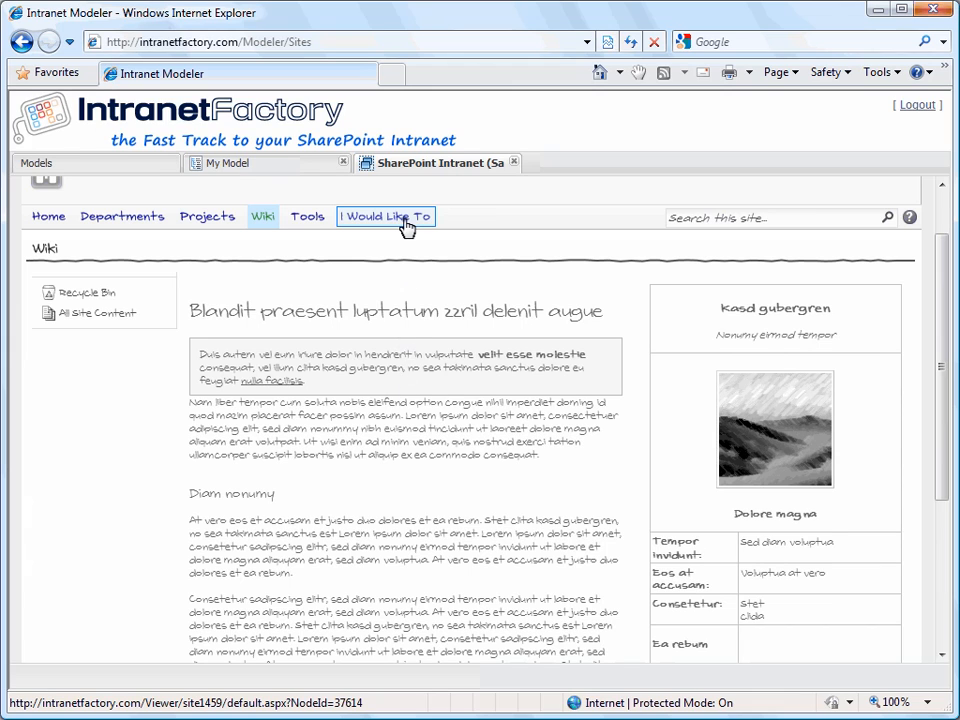
click(384, 216)
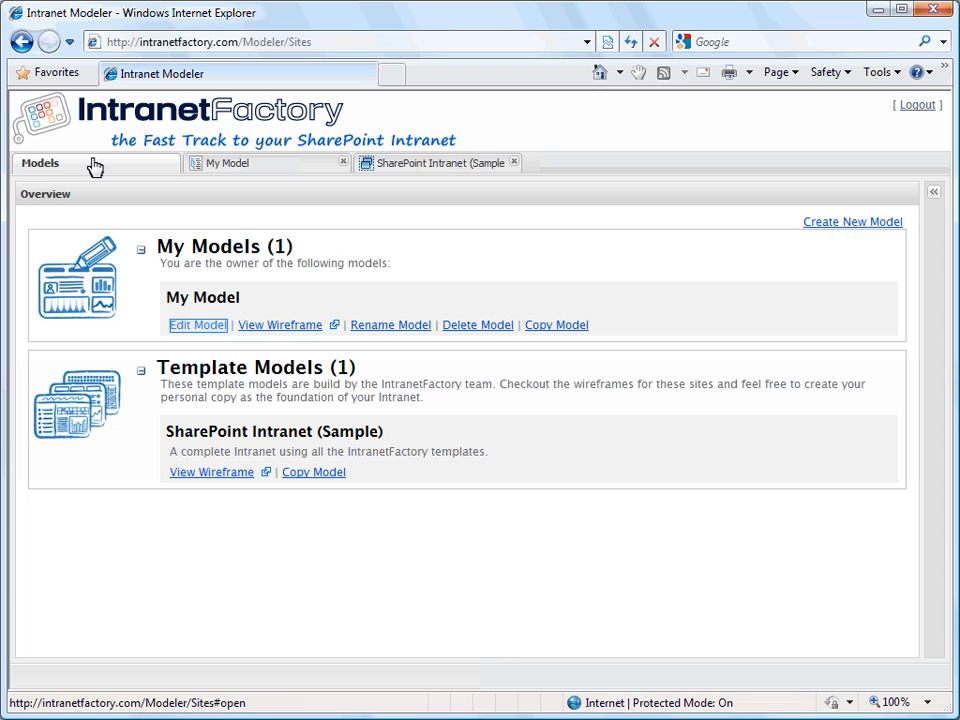
mouse_move(190, 304)
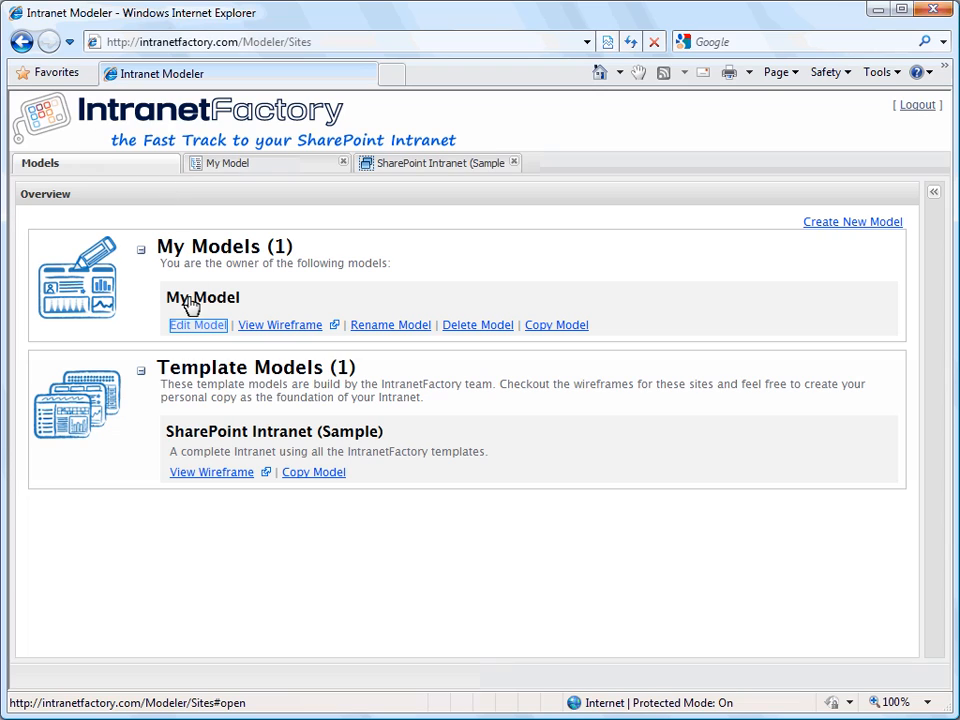
Open My Model in the editor, its site tree holding only a Home page.
click(196, 324)
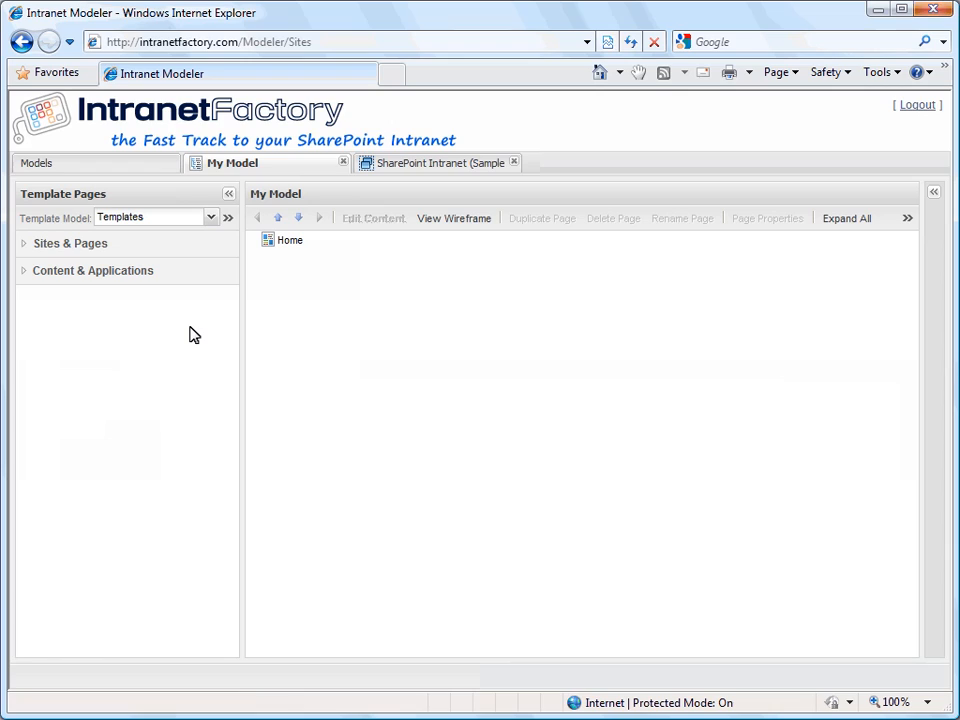